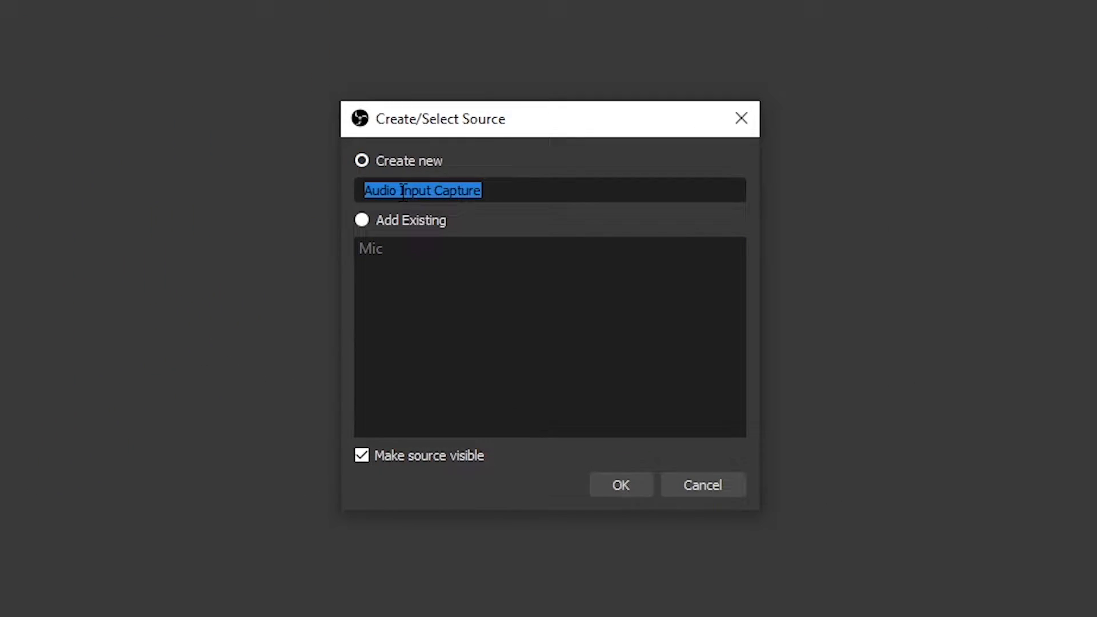
- Create a Mic Audio Input Capture source and select the microphone as its device
{"action": "left_click", "coordinate": [618, 484]}
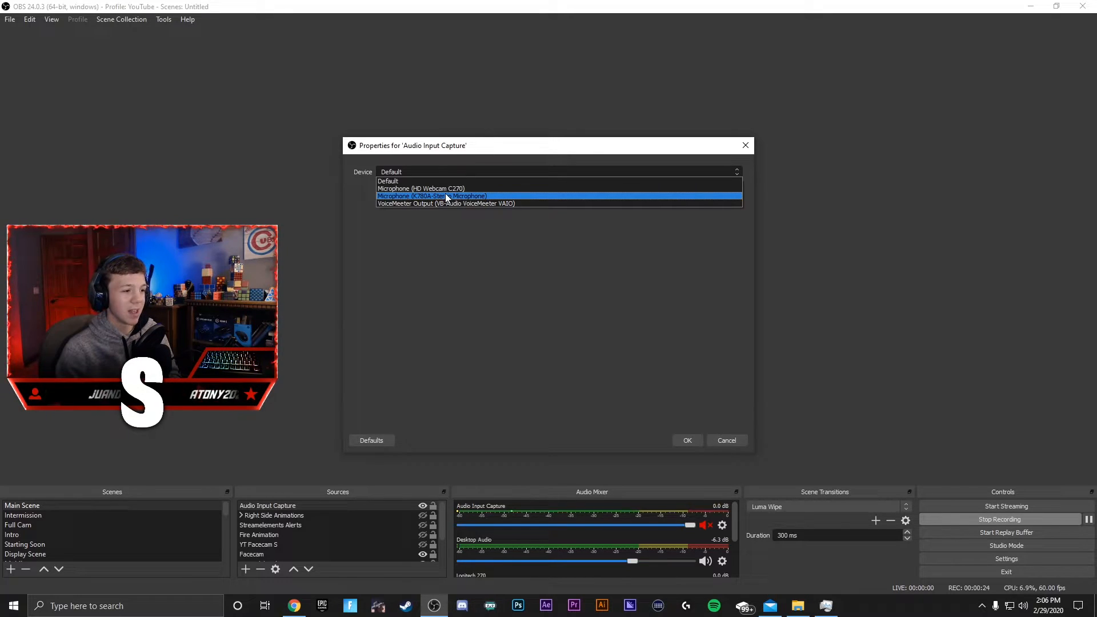
{"action": "left_click", "coordinate": [687, 440]}
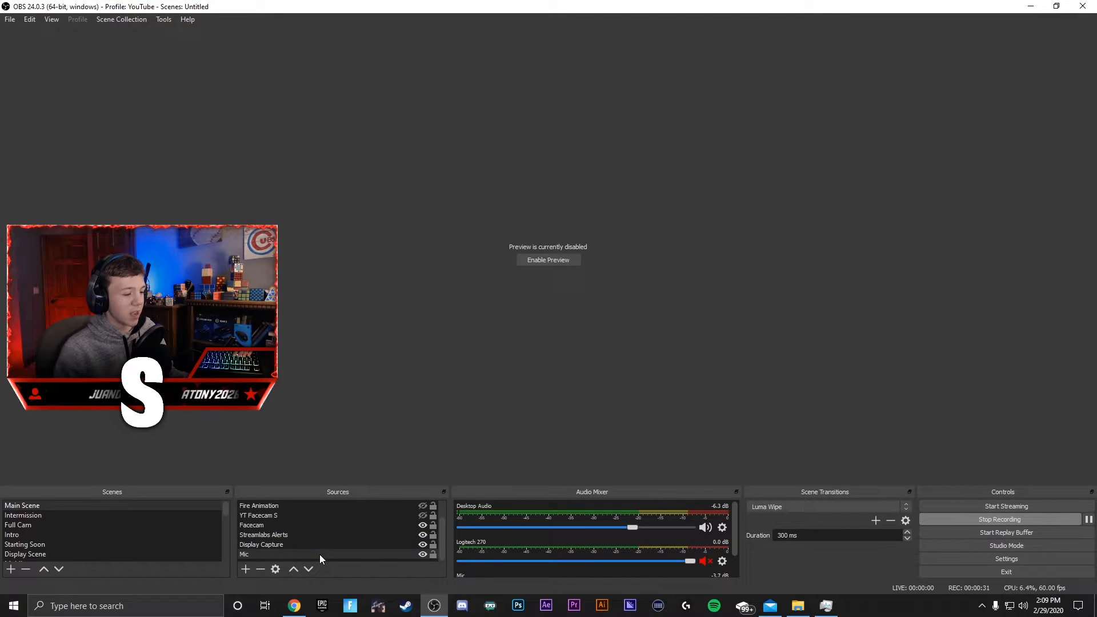
- Open the Mic filters and review Compressor, Noise Gate, Equalizer and Compressor 2 settings
{"action": "left_click", "coordinate": [720, 561]}
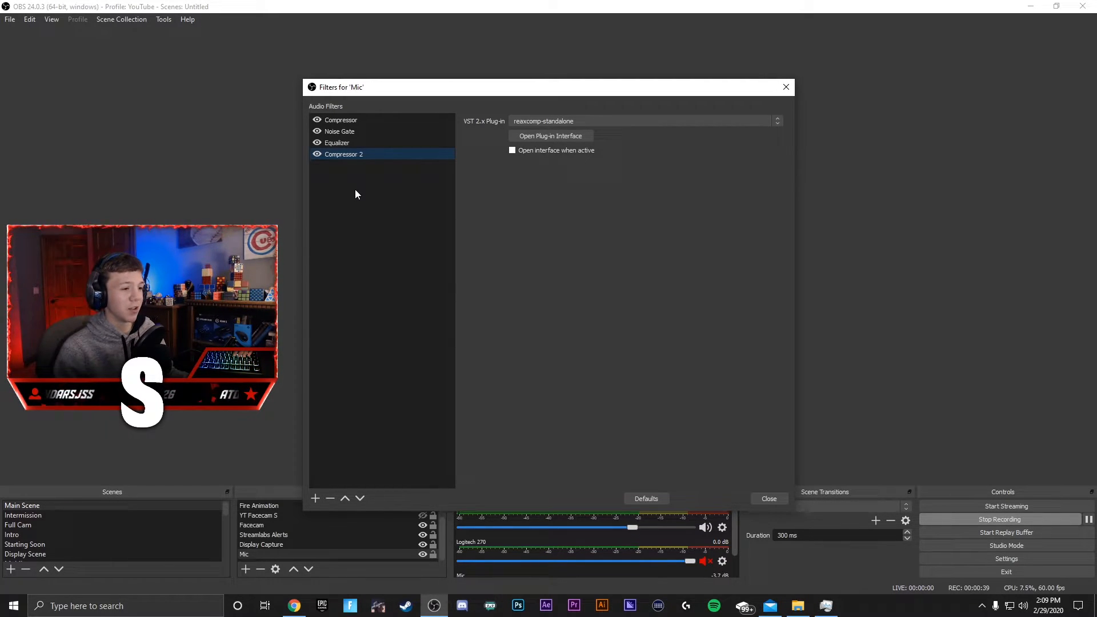
{"action": "left_click", "coordinate": [340, 120]}
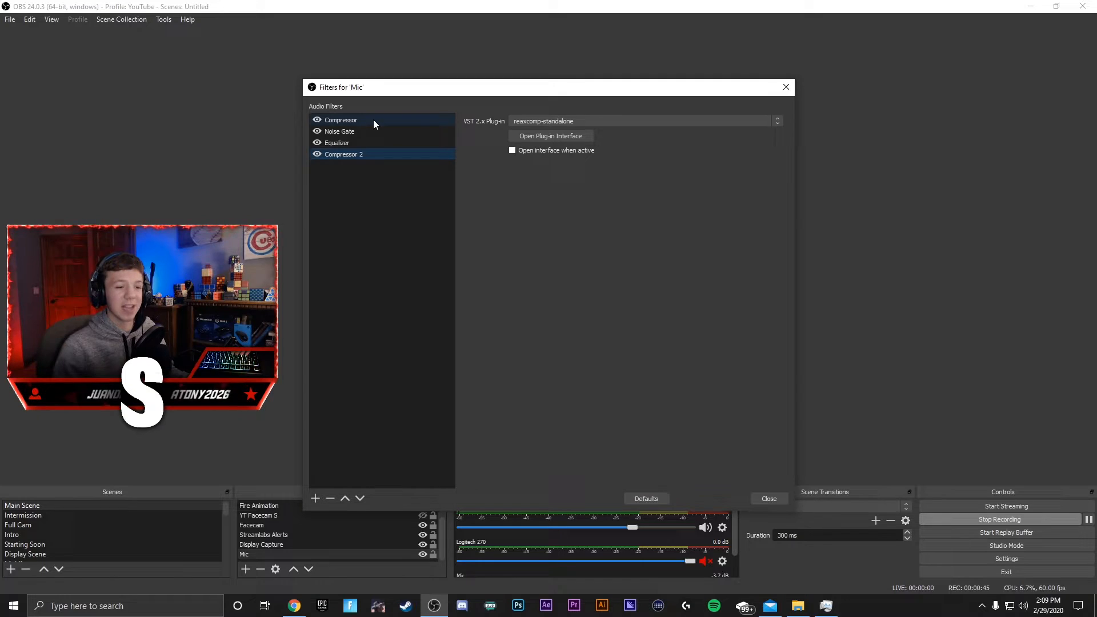
{"action": "left_click", "coordinate": [340, 131]}
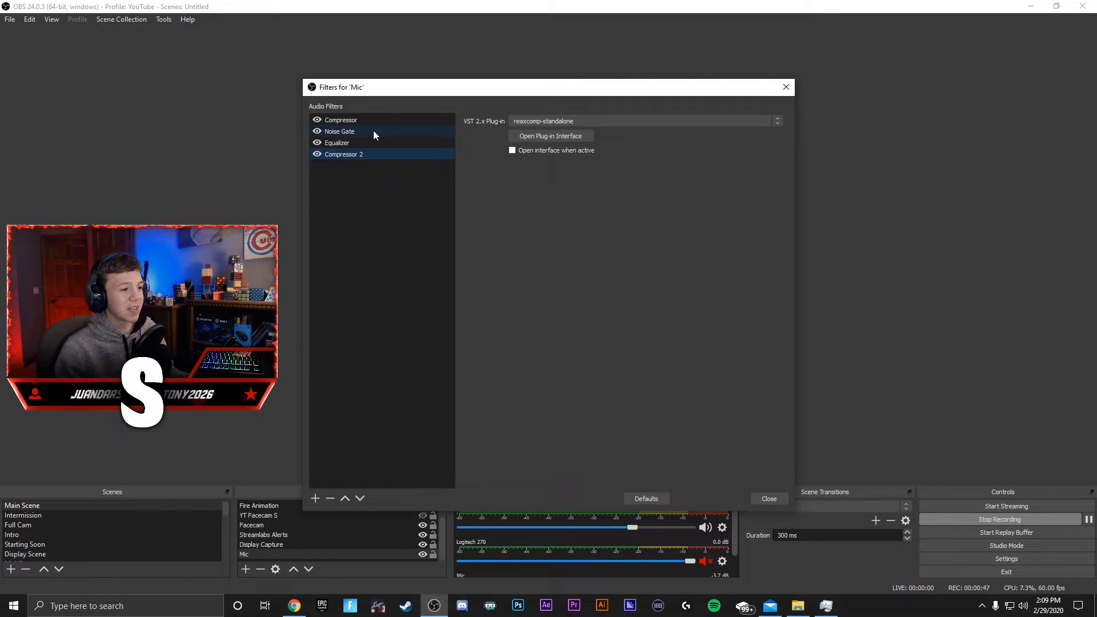
{"action": "left_click", "coordinate": [340, 131]}
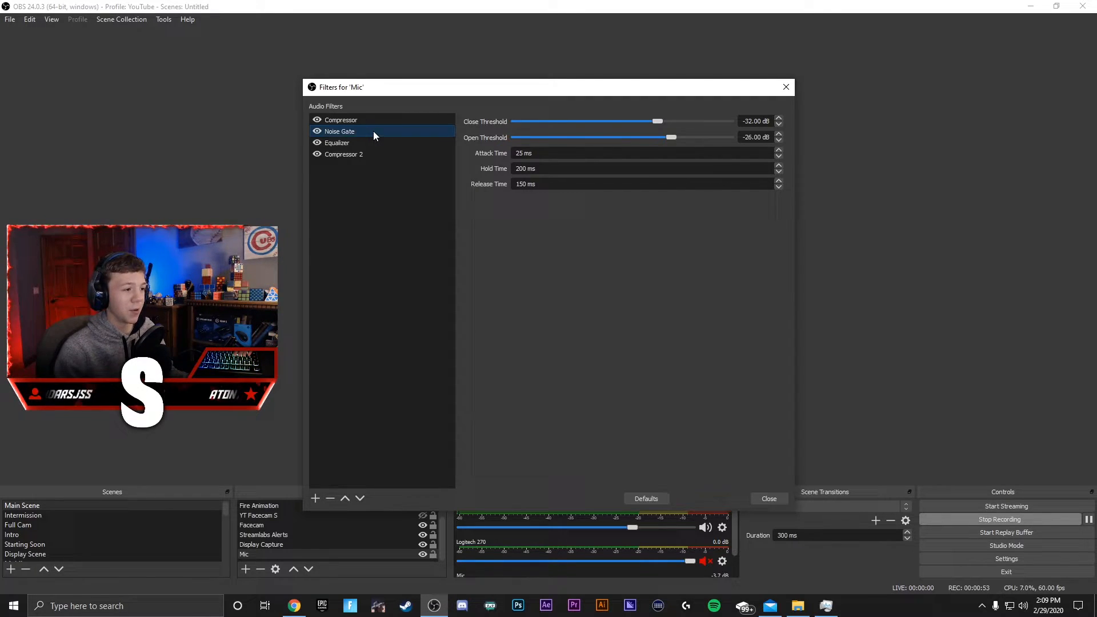
{"action": "left_click", "coordinate": [337, 143]}
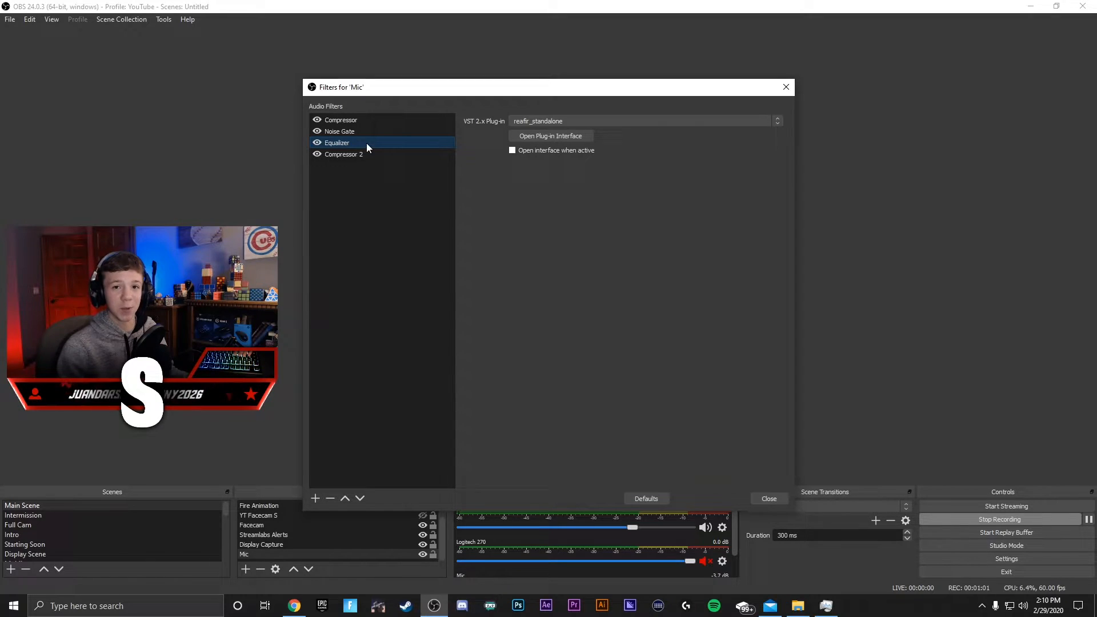
{"action": "left_click", "coordinate": [339, 131]}
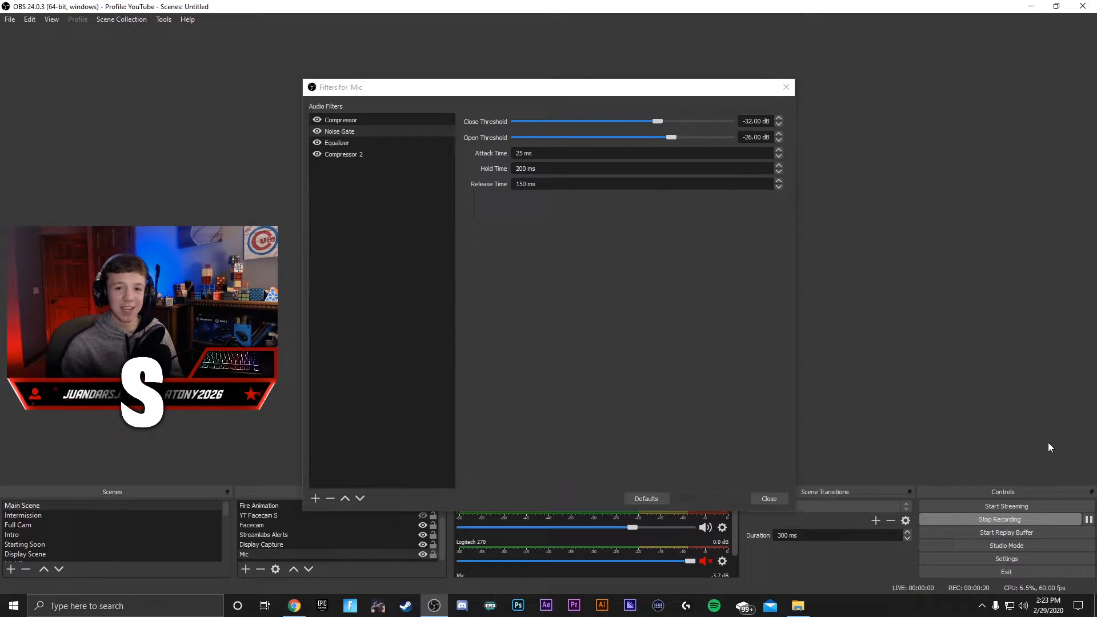
{"action": "left_click", "coordinate": [343, 153]}
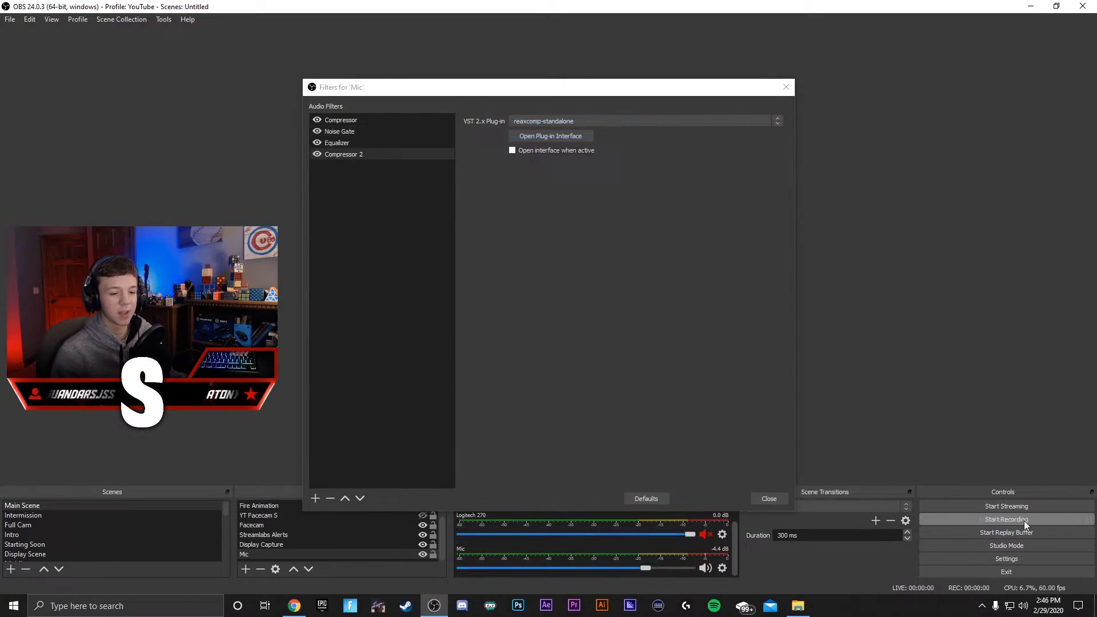
- Switch off the Mic's four filters and raise the Mic mixer level to 0.0 dB
{"action": "left_click", "coordinate": [1006, 519]}
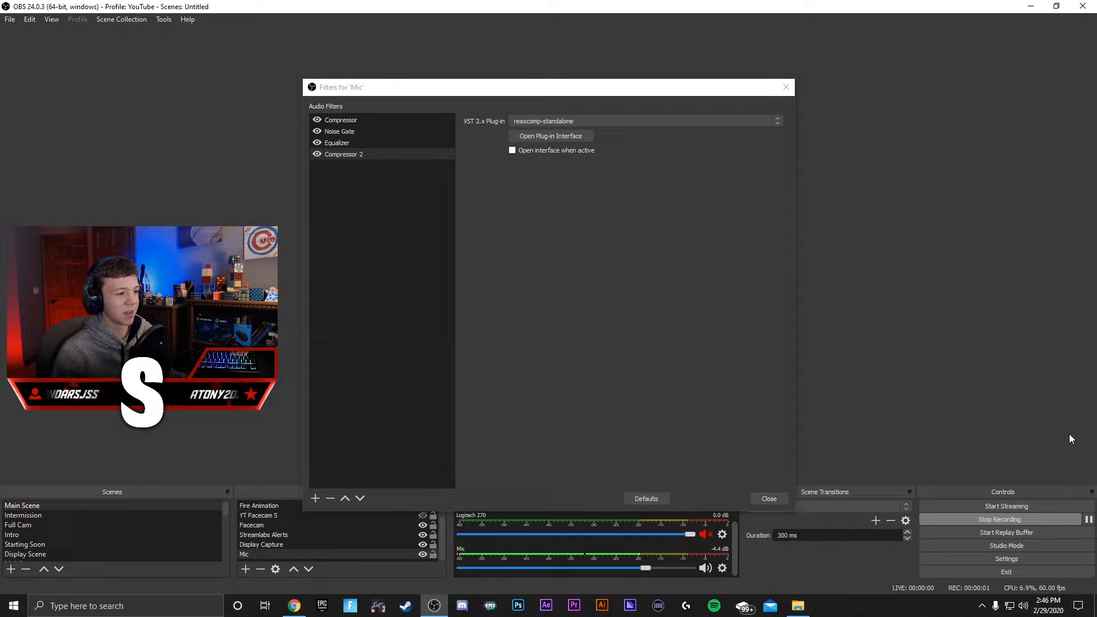
{"action": "left_click", "coordinate": [337, 142]}
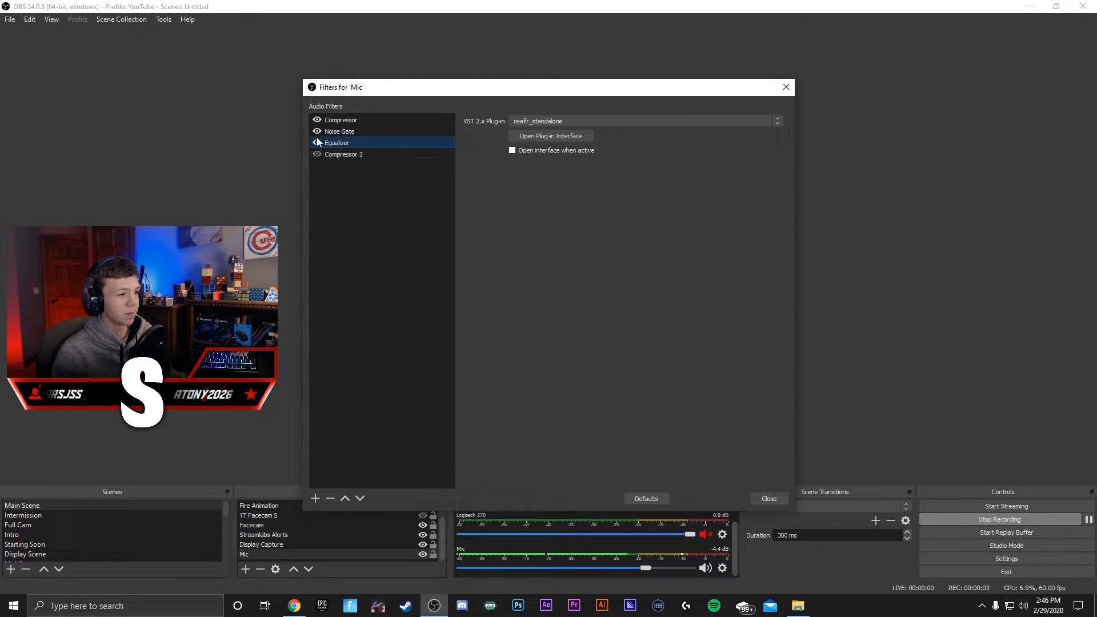
{"action": "left_click", "coordinate": [341, 119]}
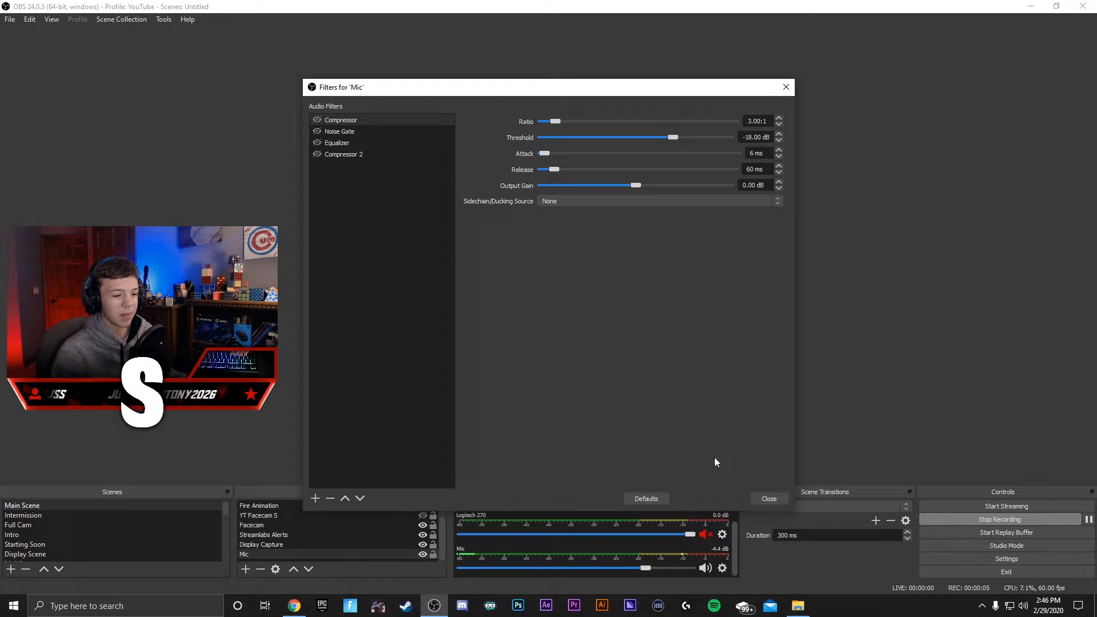
{"action": "left_click_drag", "start_coordinate": [689, 567], "coordinate": [678, 567]}
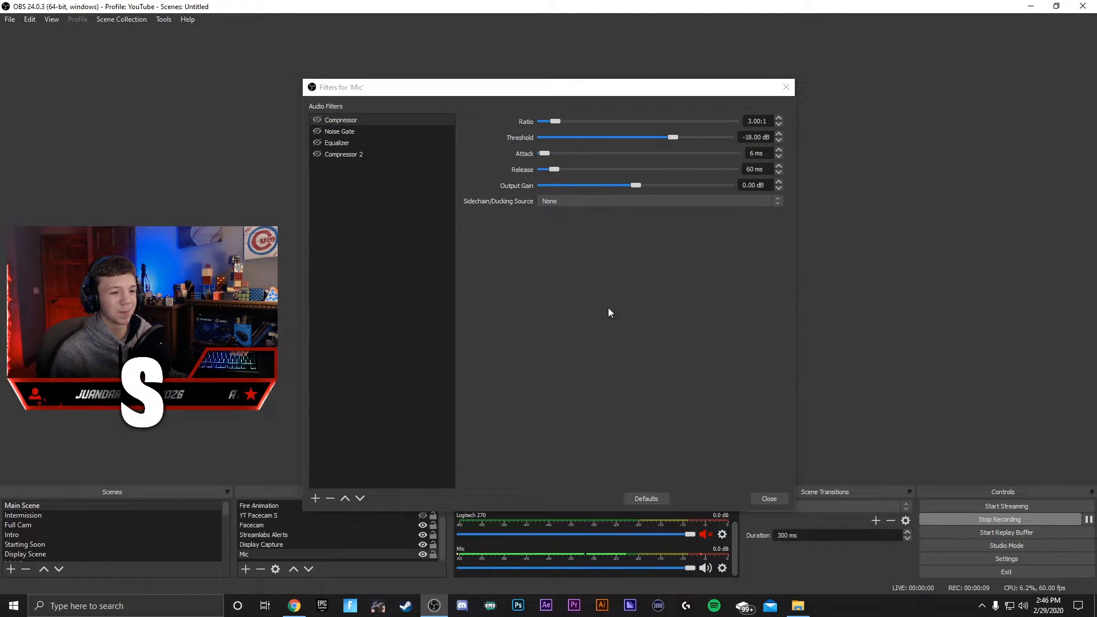
{"action": "left_click", "coordinate": [344, 153]}
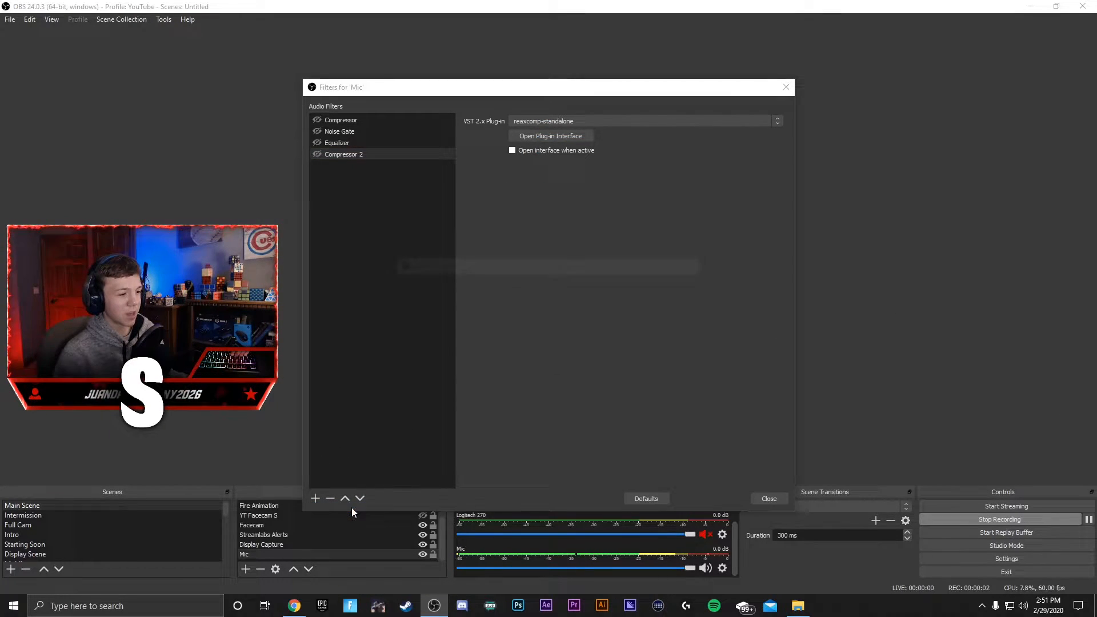
- Add Compressor 4 to Mic with 3:1 ratio, -18 dB threshold, 6 ms attack, 60 ms release
{"action": "left_click", "coordinate": [314, 498]}
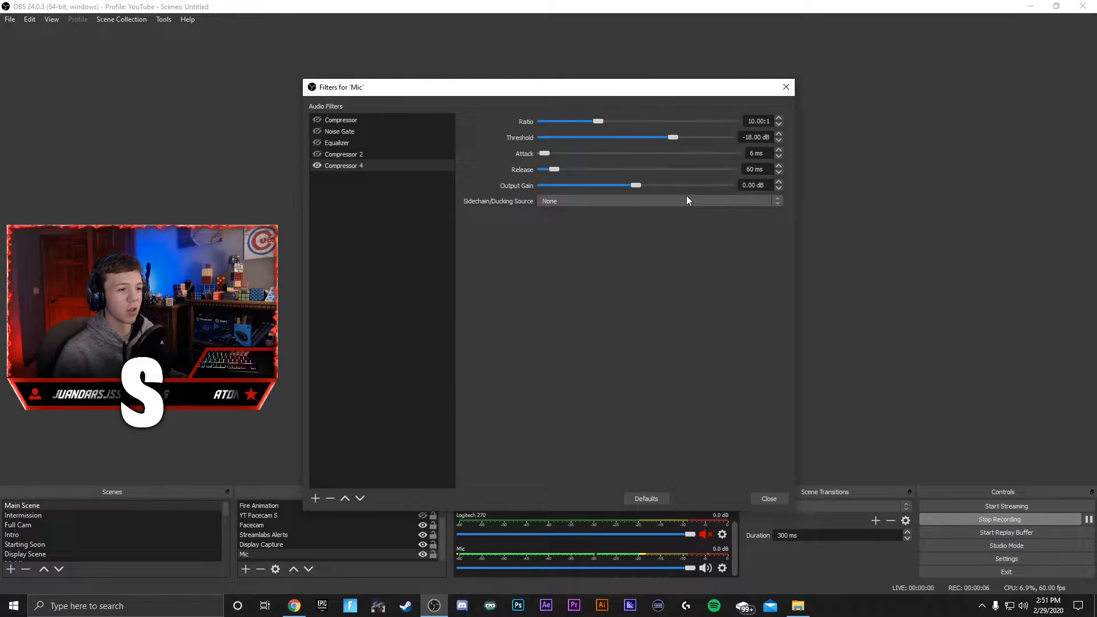
{"action": "left_click_drag", "start_coordinate": [598, 121], "coordinate": [560, 121]}
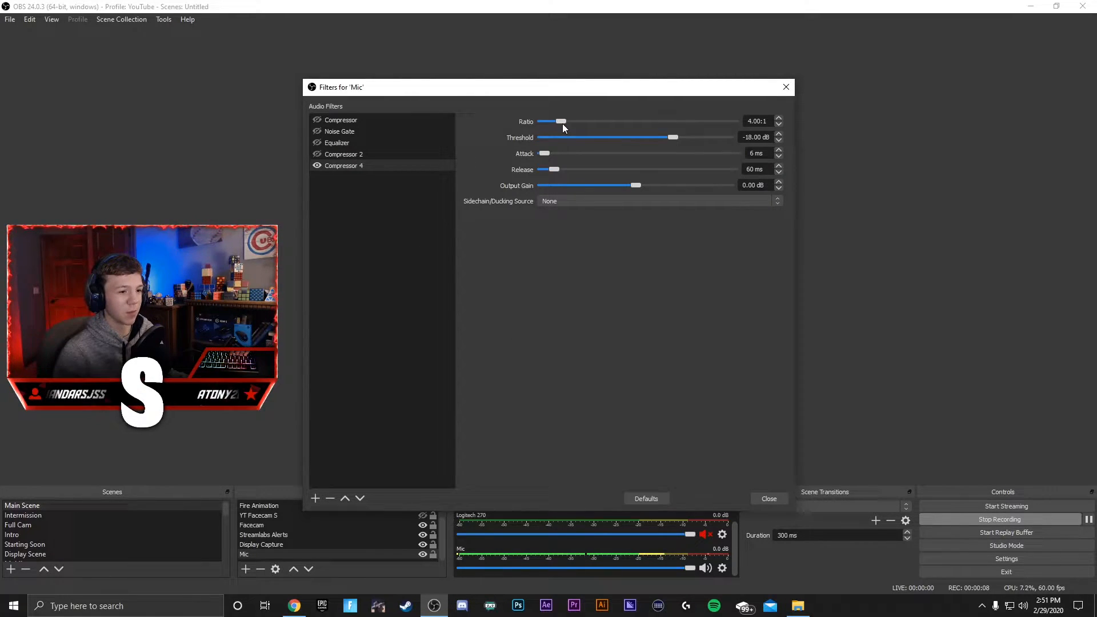
{"action": "left_click_drag", "start_coordinate": [560, 121], "coordinate": [555, 121]}
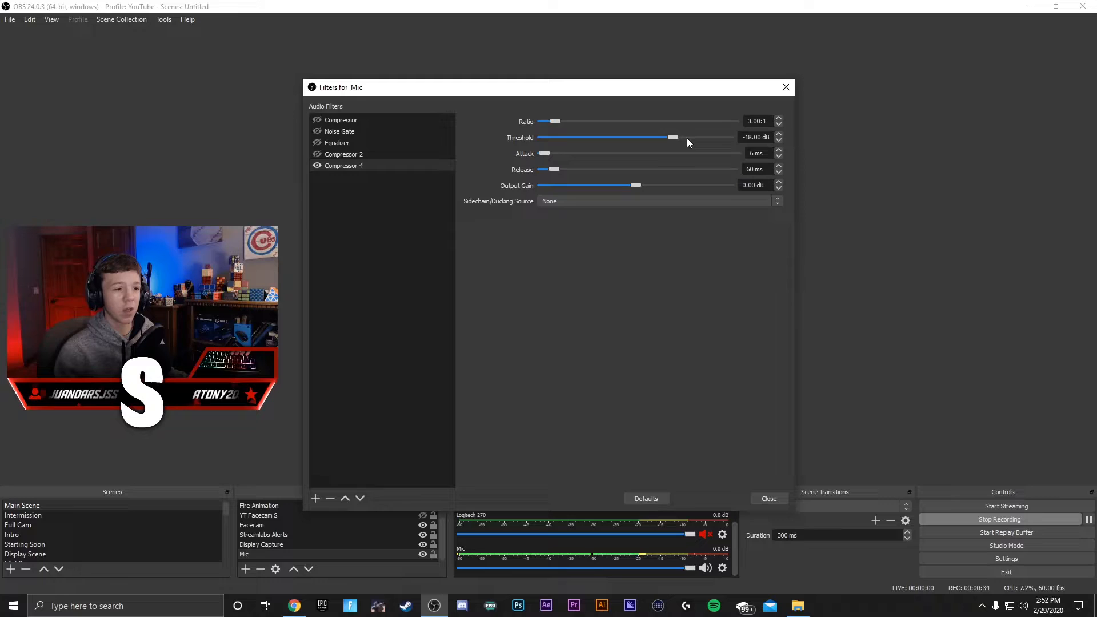
{"action": "mouse_move", "coordinate": [623, 141]}
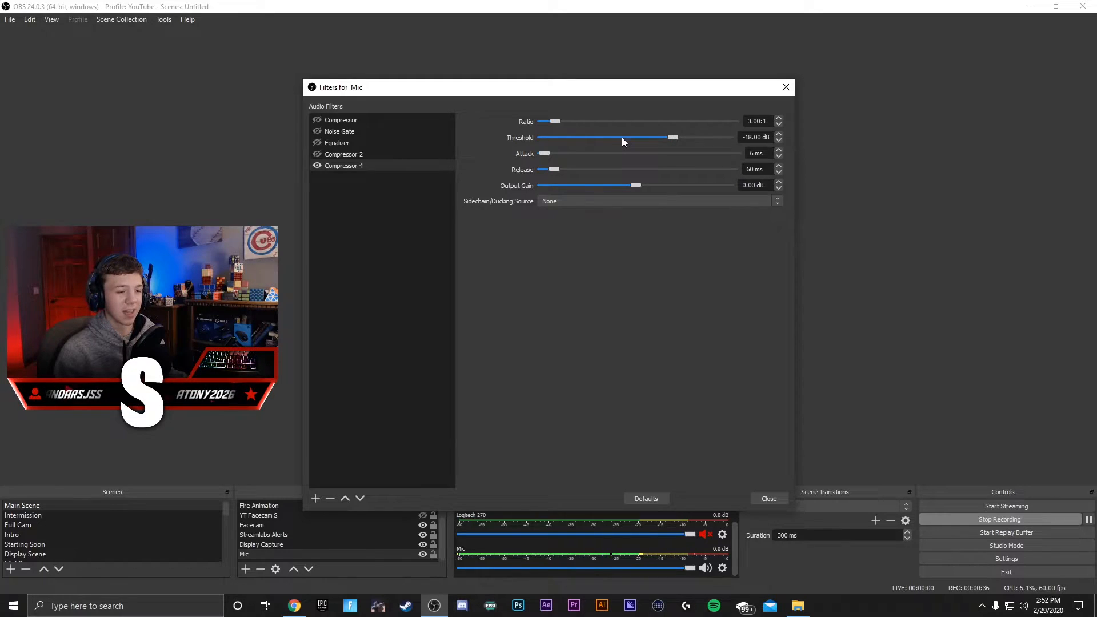
{"action": "left_click", "coordinate": [1005, 519]}
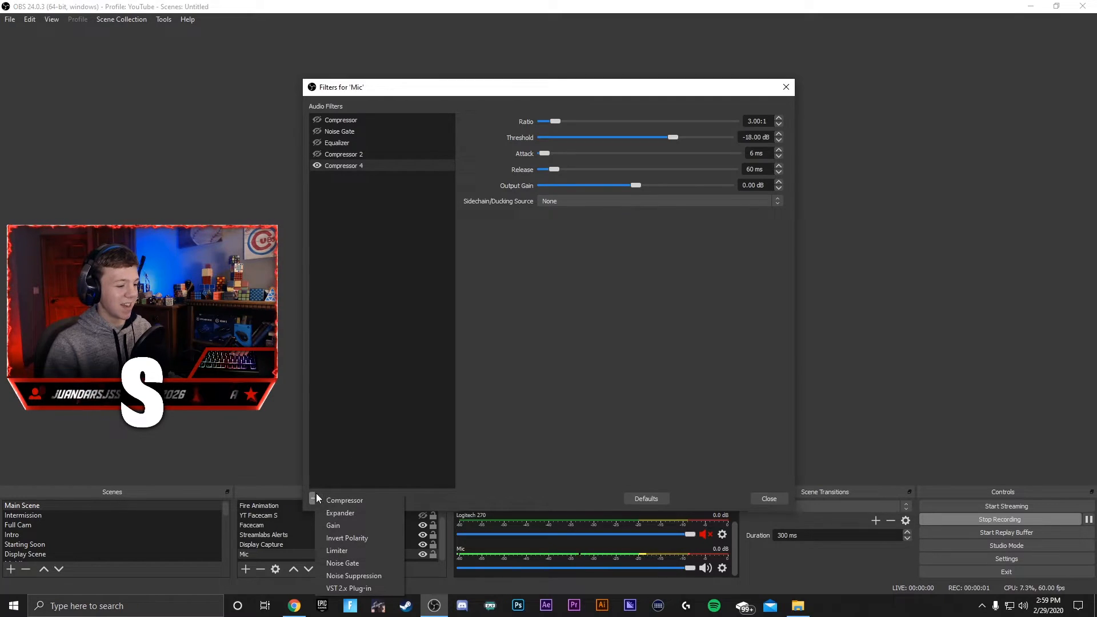
- Add Noise Gate 2: -32/-26 dB thresholds, 25 ms attack, 200 ms hold, 150 ms release
{"action": "left_click", "coordinate": [342, 563]}
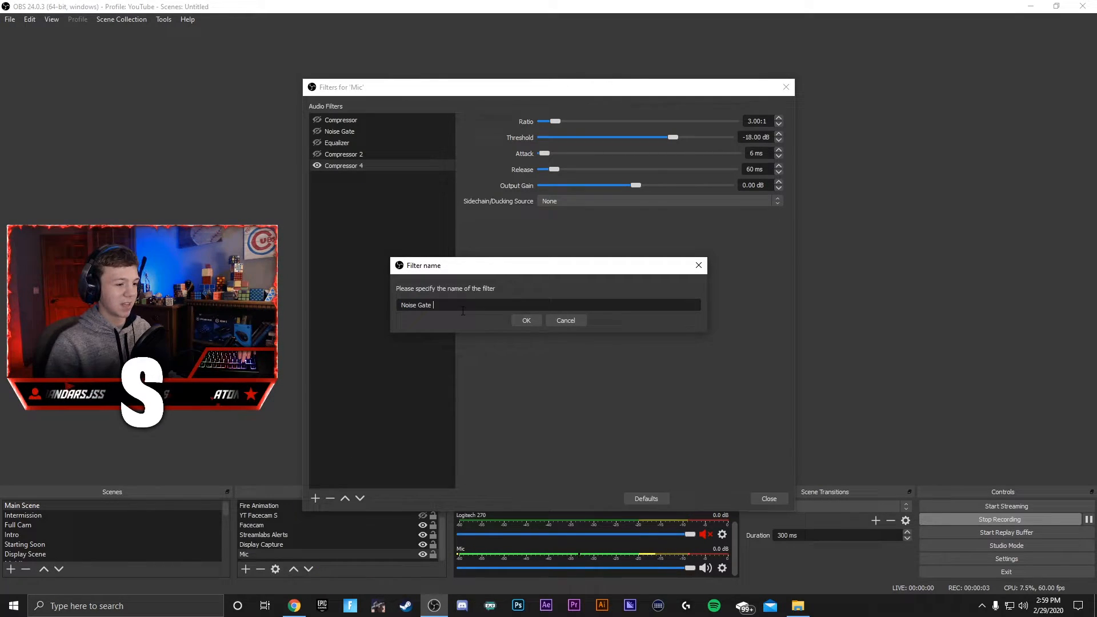
{"action": "left_click", "coordinate": [526, 319]}
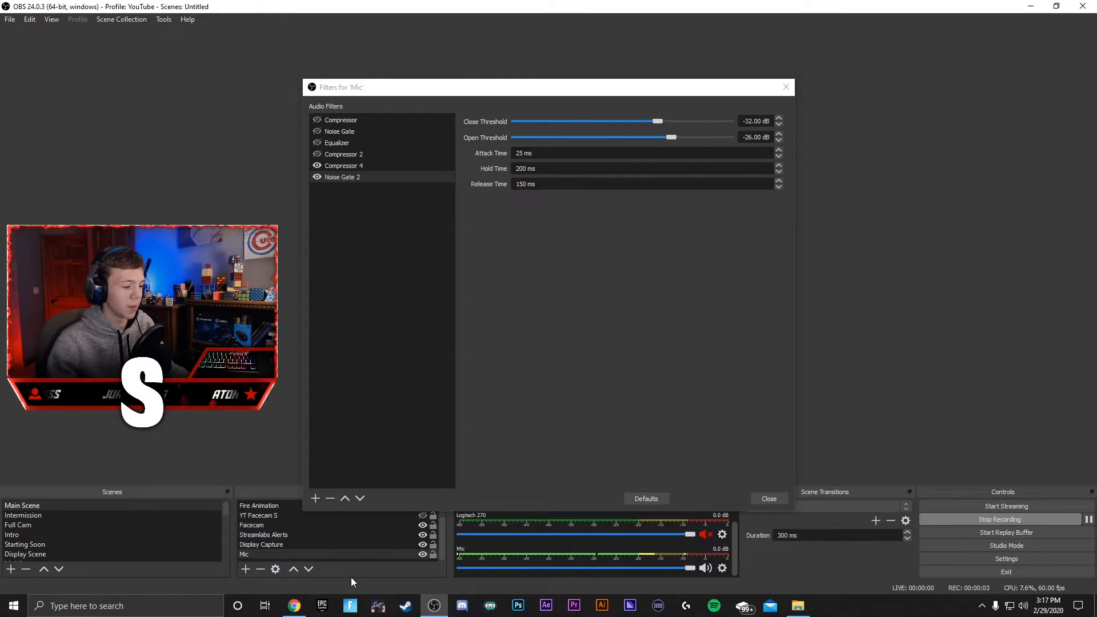
{"action": "left_click", "coordinate": [293, 606]}
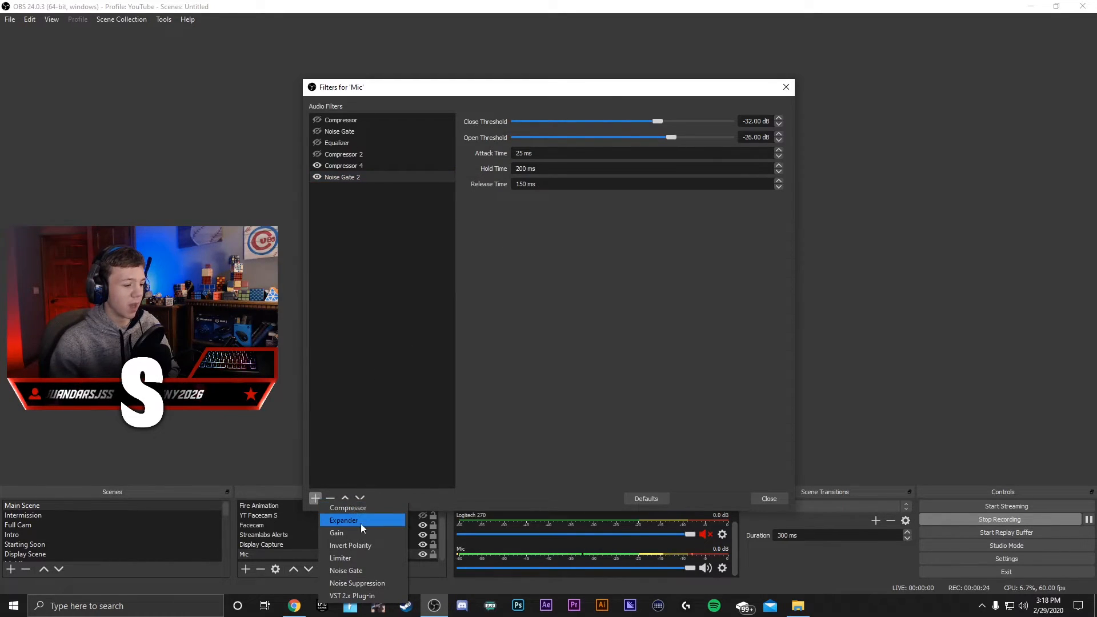
- Add a VST 2.x Plug-in filter loaded with reafir_standalone and show its interface
{"action": "left_click", "coordinate": [352, 595]}
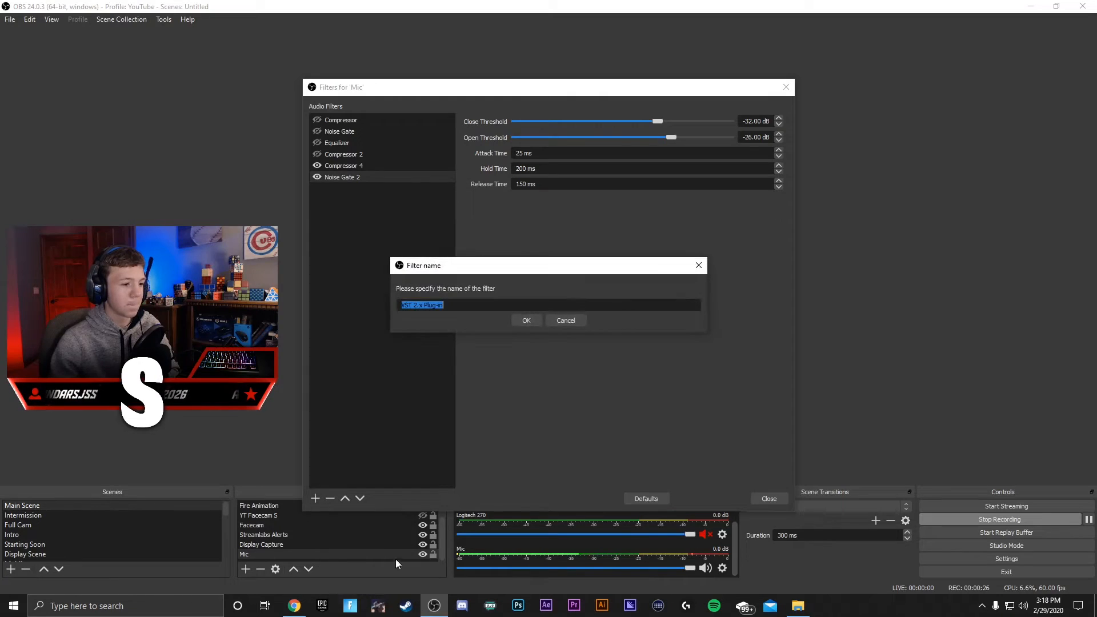
{"action": "left_click", "coordinate": [526, 320]}
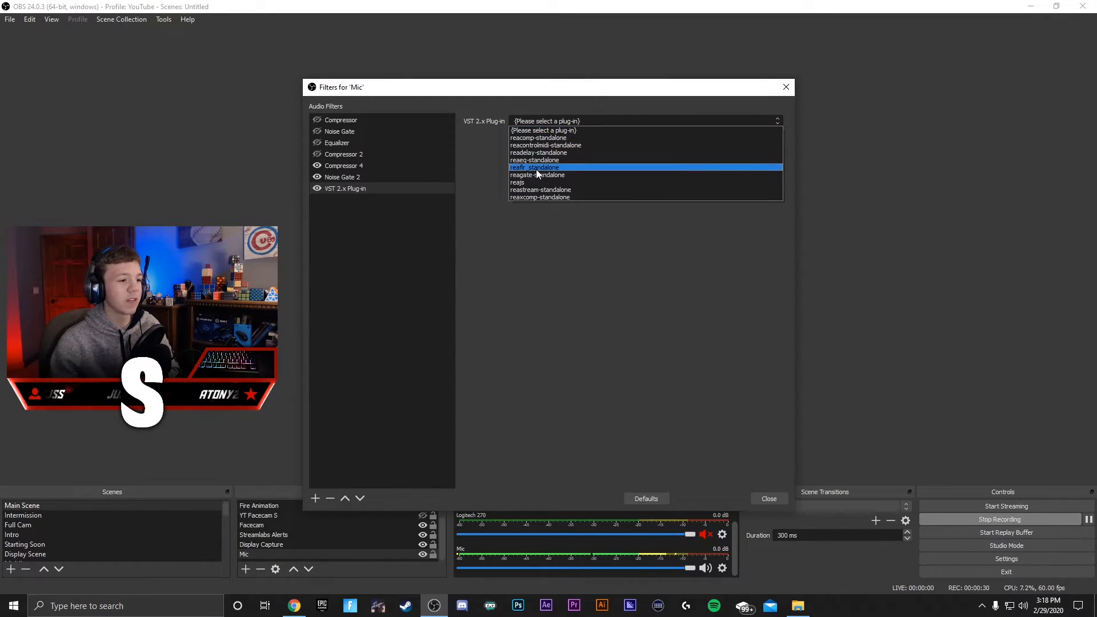
{"action": "left_click", "coordinate": [535, 167]}
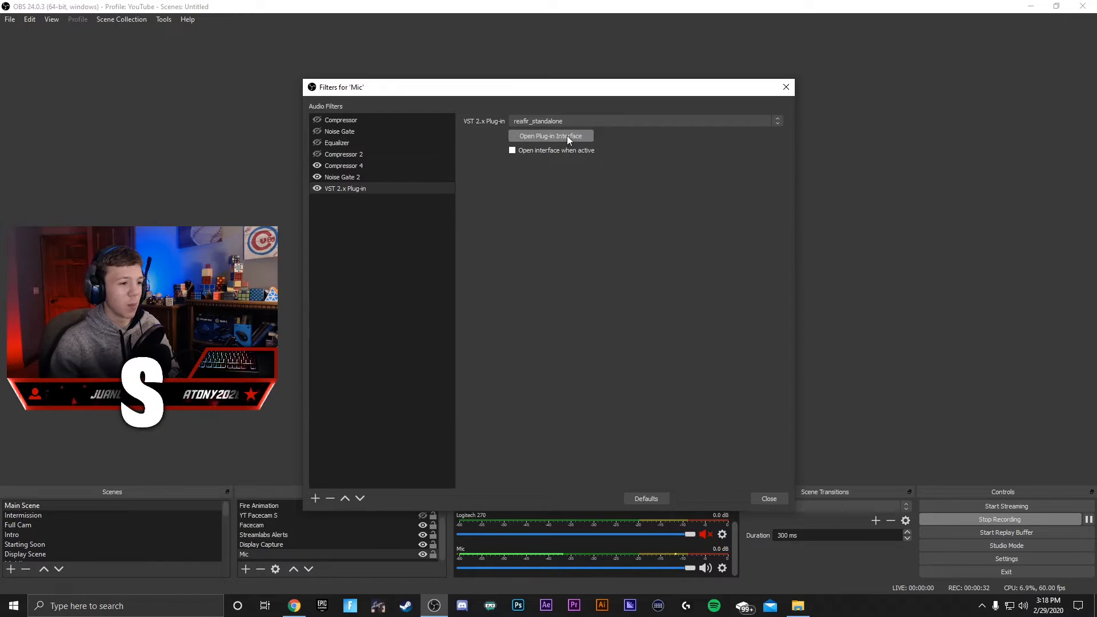
{"action": "left_click", "coordinate": [551, 136]}
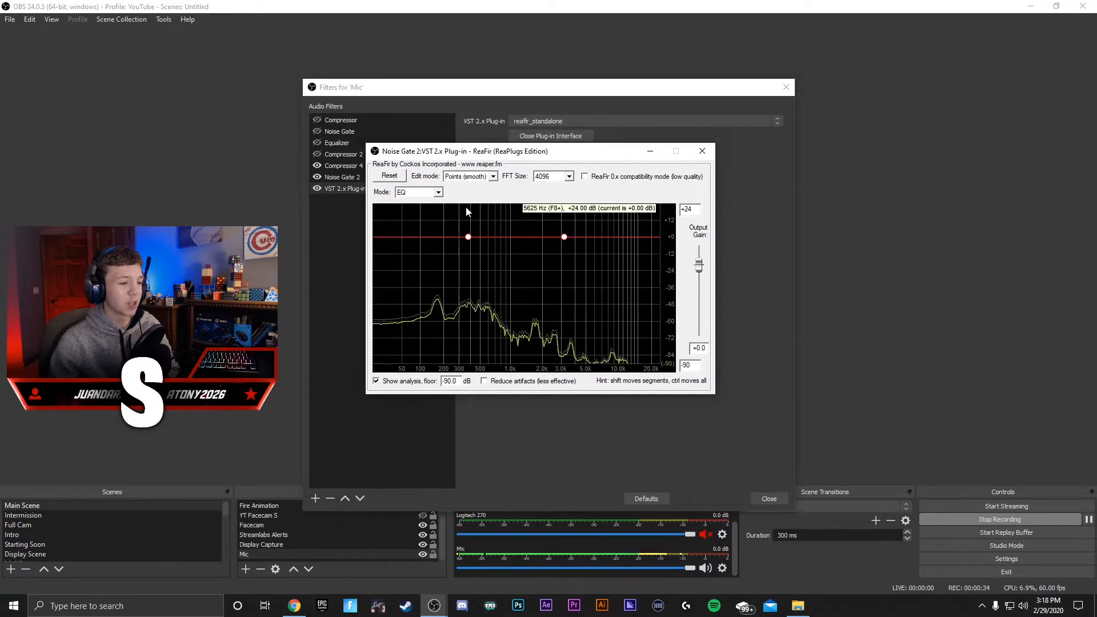
- Keep ReaFir in EQ mode with smooth points and boost the lowest and highest frequencies
{"action": "left_click", "coordinate": [439, 192]}
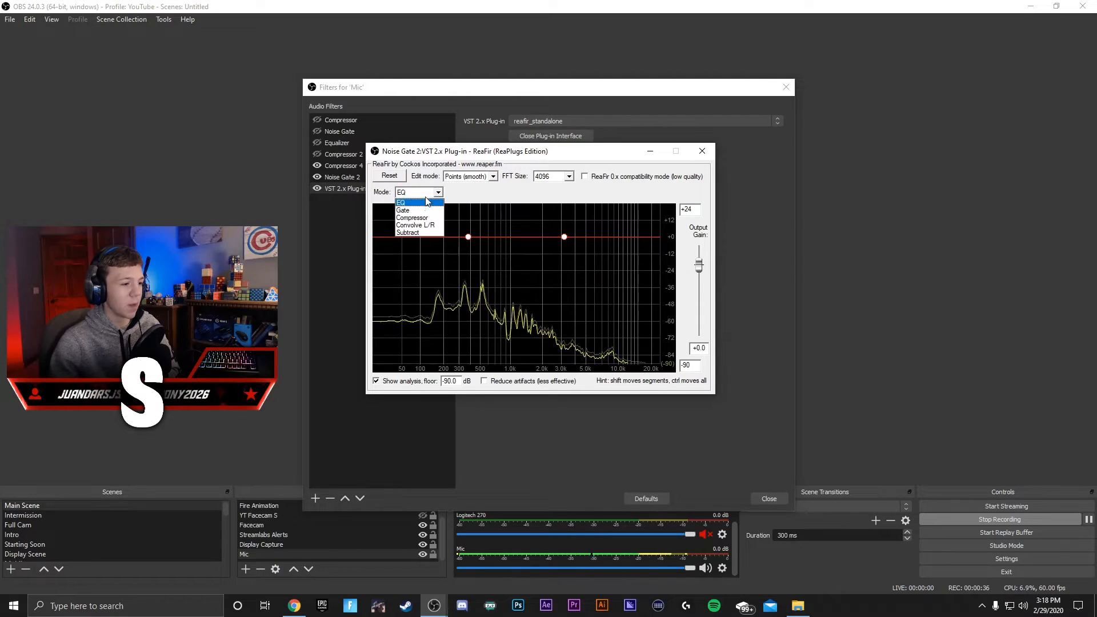
{"action": "left_click", "coordinate": [493, 176]}
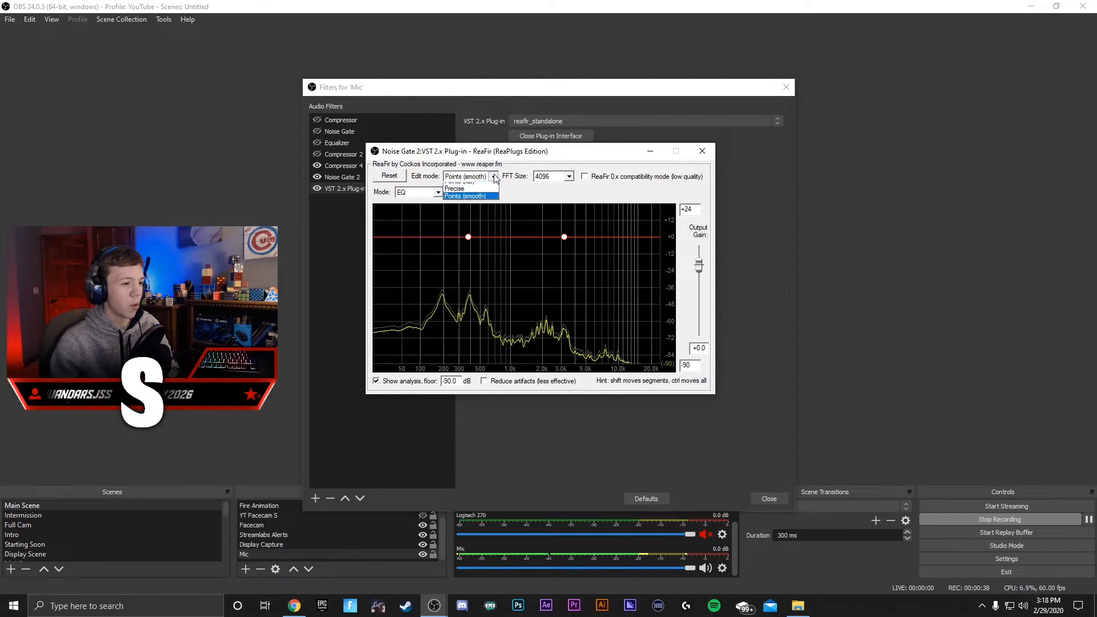
{"action": "left_click", "coordinate": [464, 196]}
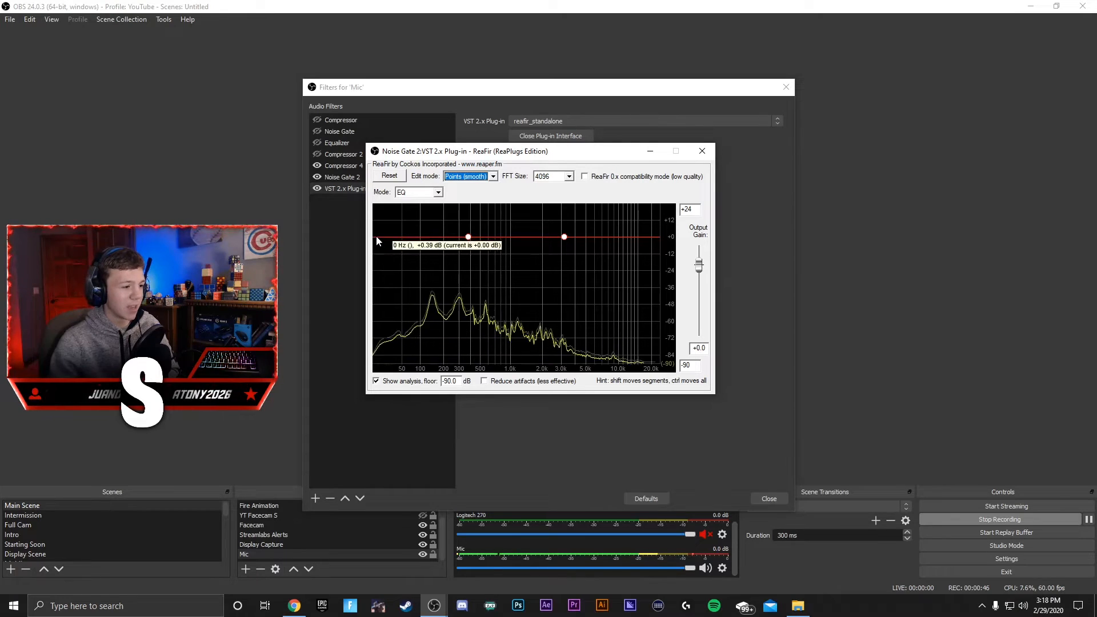
{"action": "left_click_drag", "start_coordinate": [373, 237], "coordinate": [373, 222]}
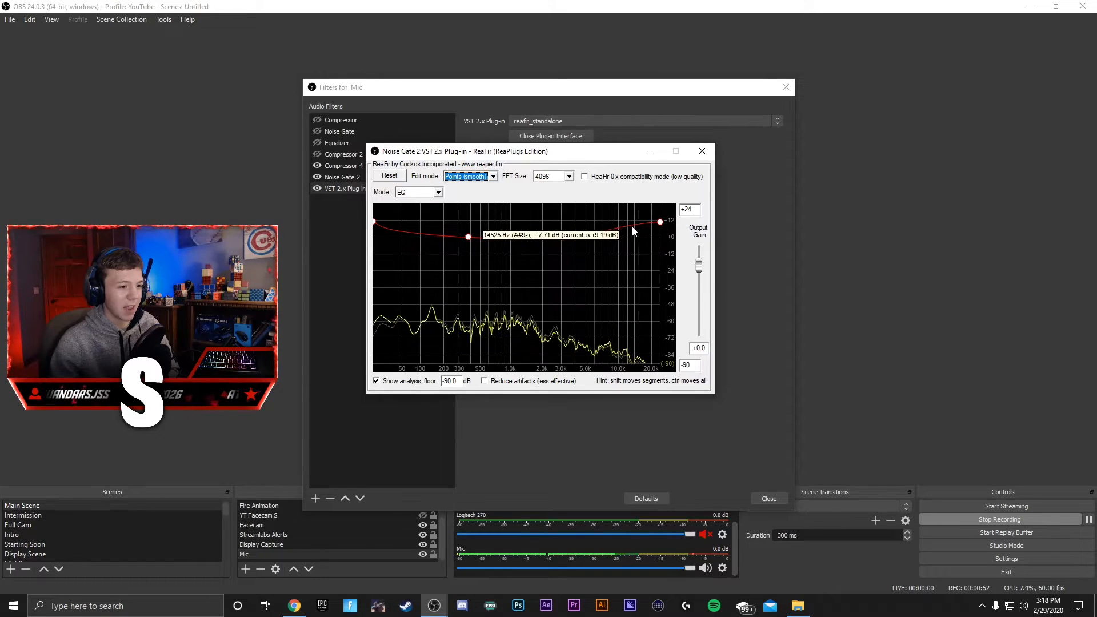
{"action": "left_click_drag", "start_coordinate": [633, 231], "coordinate": [624, 230]}
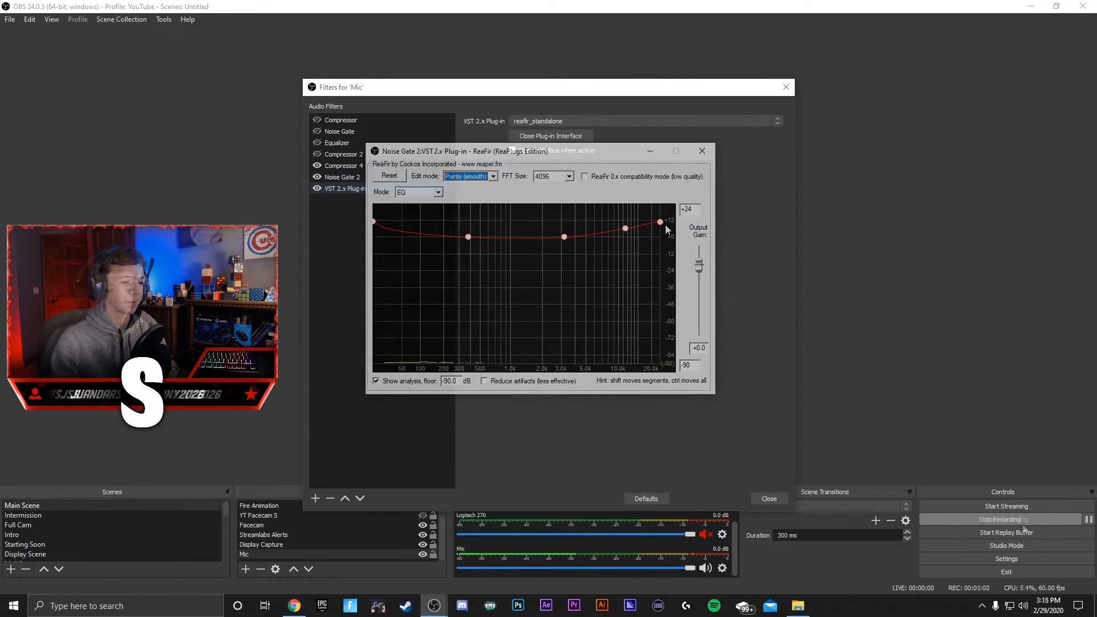
- Add VST 2.x Plug-in 2 loaded with reaxcomp-standalone, then close the ReaXcomp window
{"action": "left_click", "coordinate": [701, 150]}
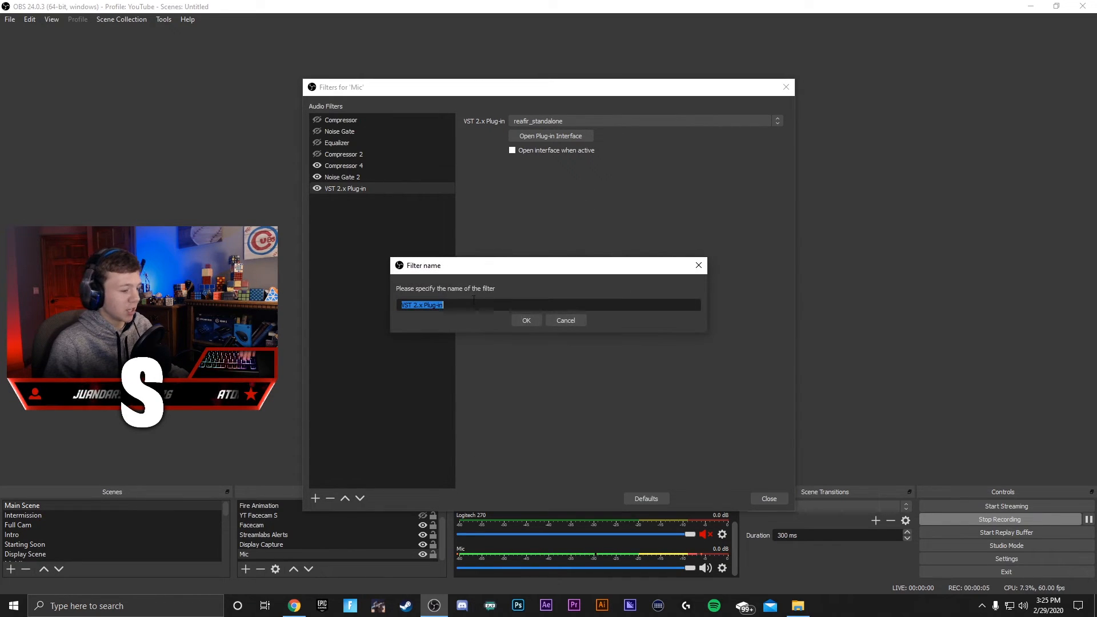
{"action": "left_click", "coordinate": [525, 320]}
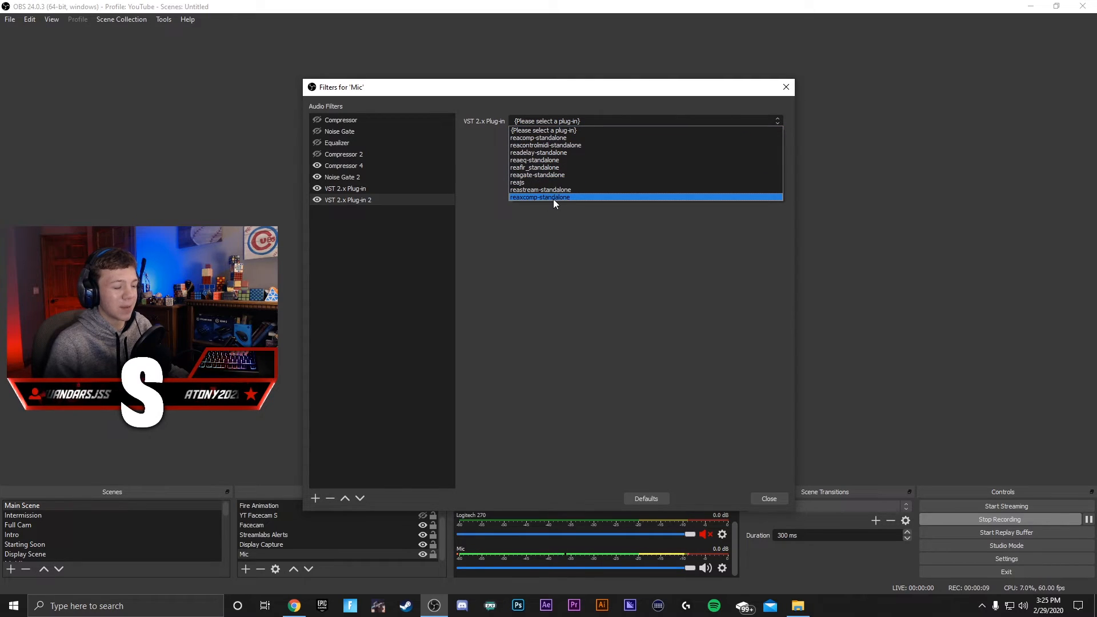
{"action": "left_click", "coordinate": [539, 197]}
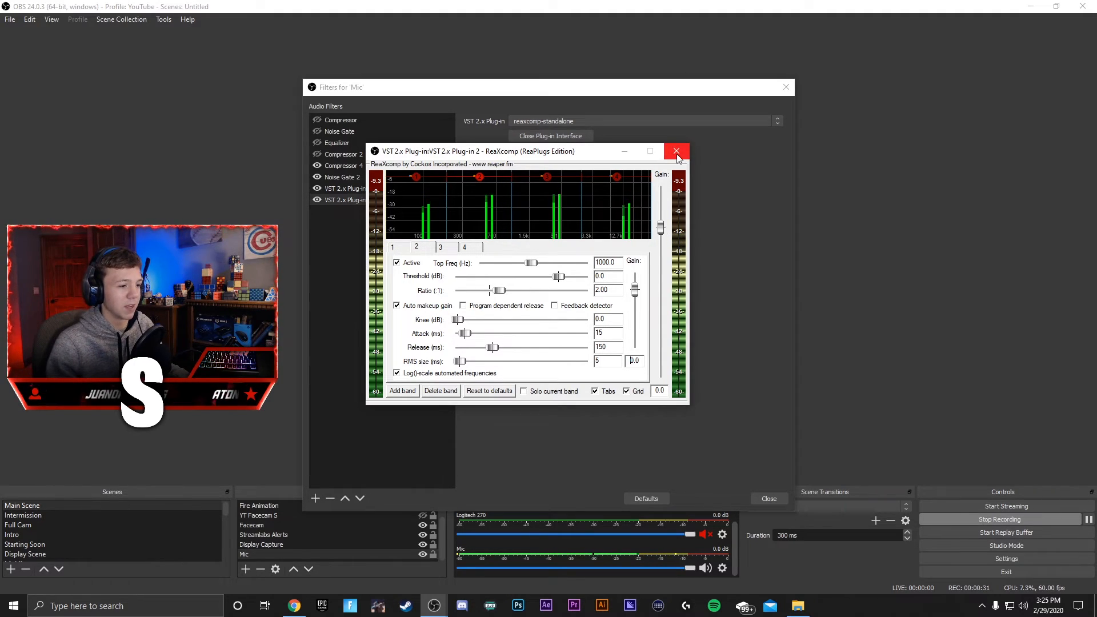
{"action": "left_click", "coordinate": [676, 152]}
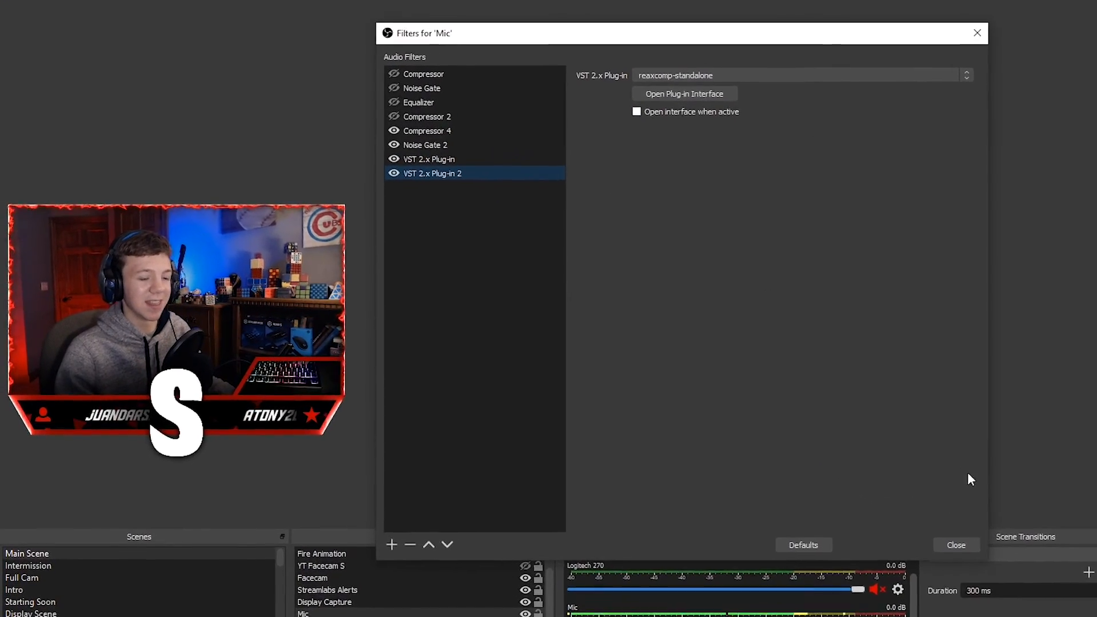